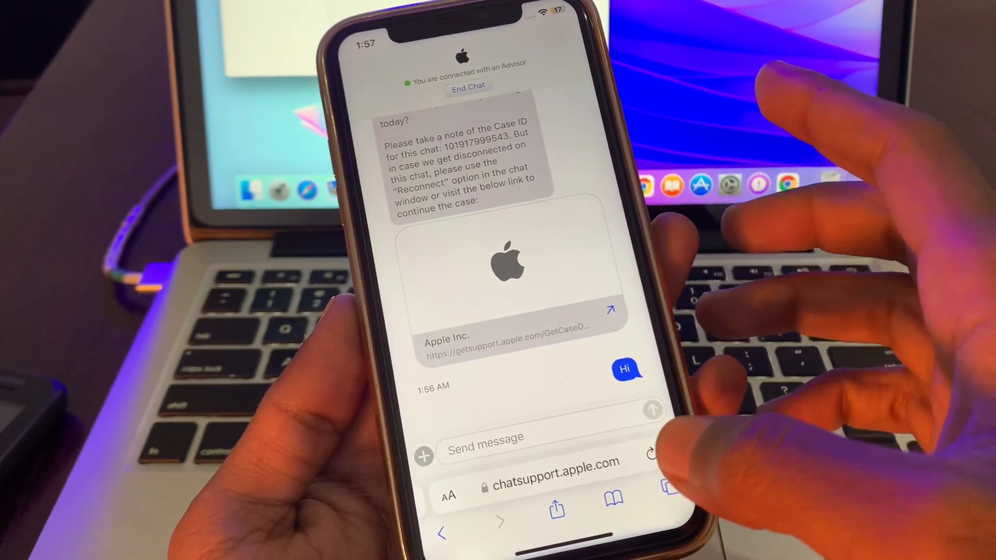
Search Google for 'apple support' using the Safari address bar suggestion
{"action": "left_click", "coordinate": [514, 311]}
{"action": "type", "text": "apple su"}
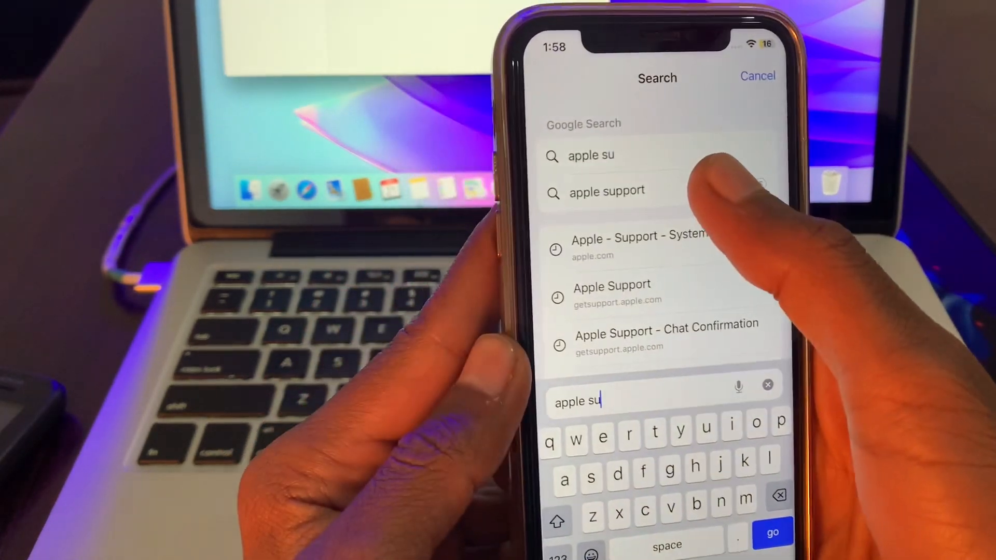
{"action": "left_click", "coordinate": [606, 190]}
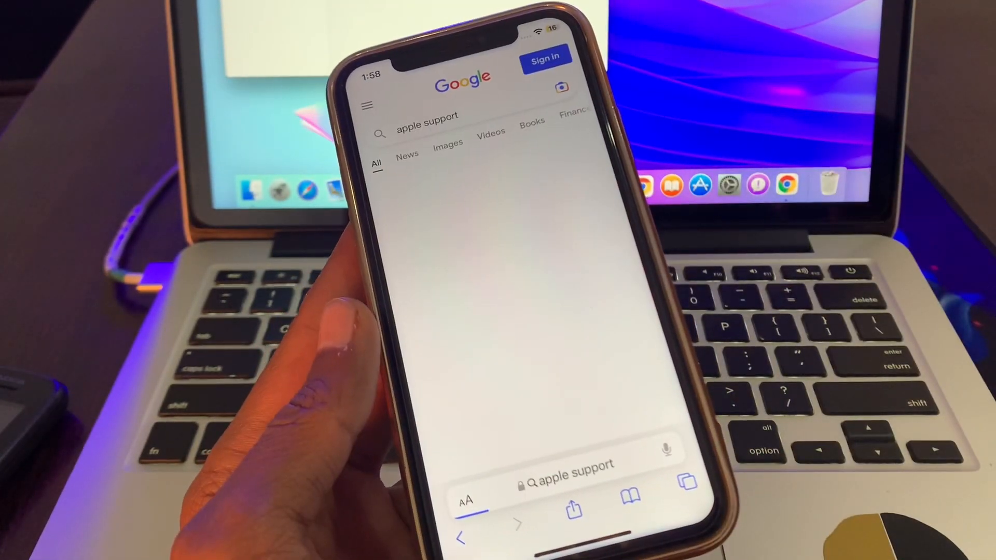